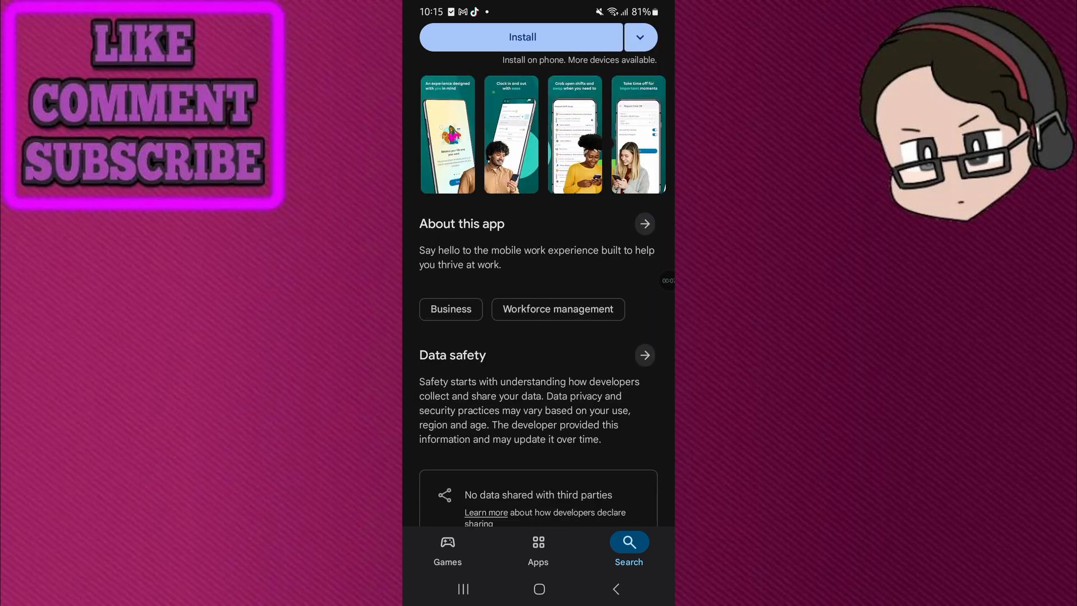
# - Install UKG Pro from its Play Store listing until the Open button appears
pyautogui.scroll(-3)
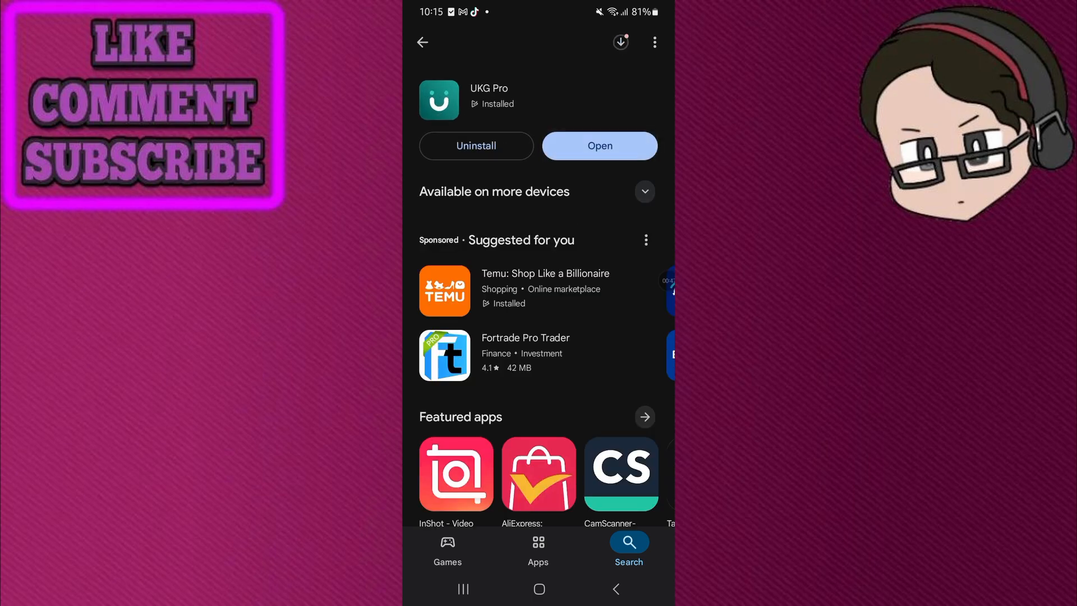
# - Launch UKG Pro to its welcome screen asking for a workspace access code or URL
pyautogui.click(599, 146)
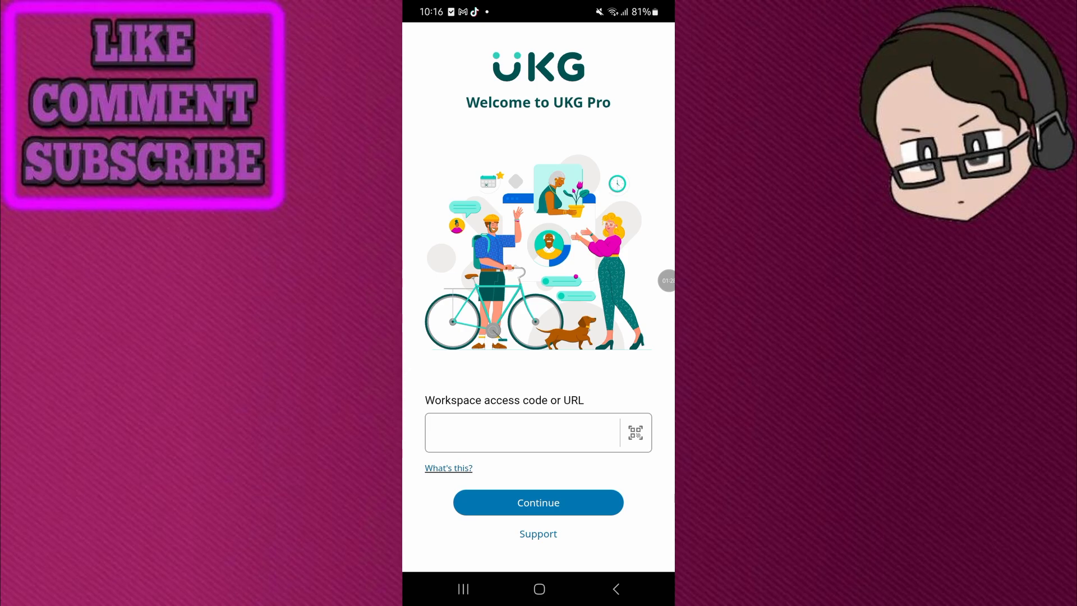
# - Read the "What's this?" help page explaining access codes and tenant URLs
pyautogui.click(448, 468)
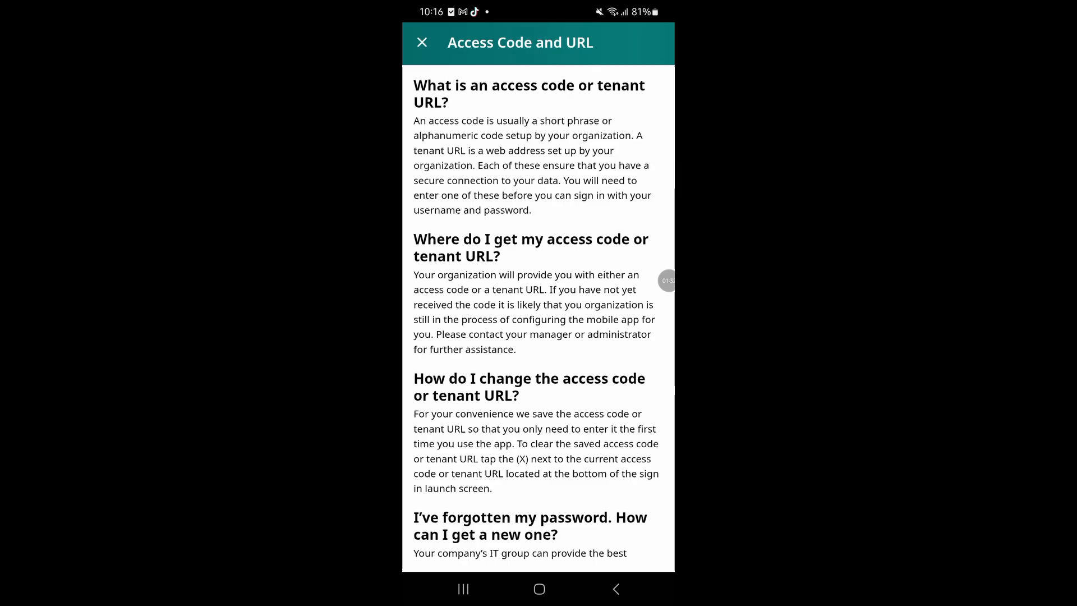
pyautogui.scroll(-3)
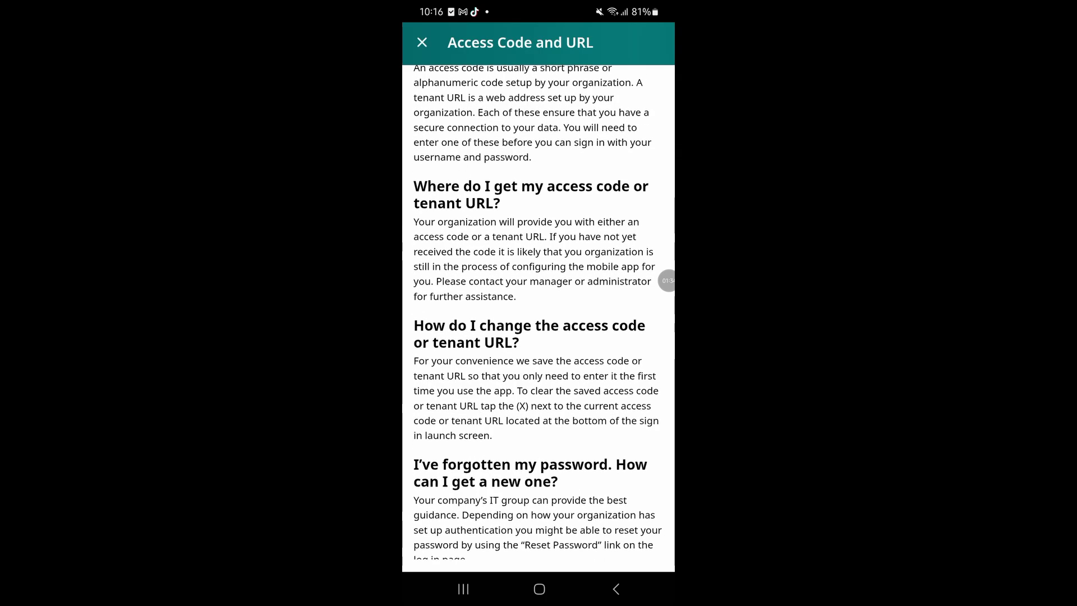
pyautogui.scroll(-3)
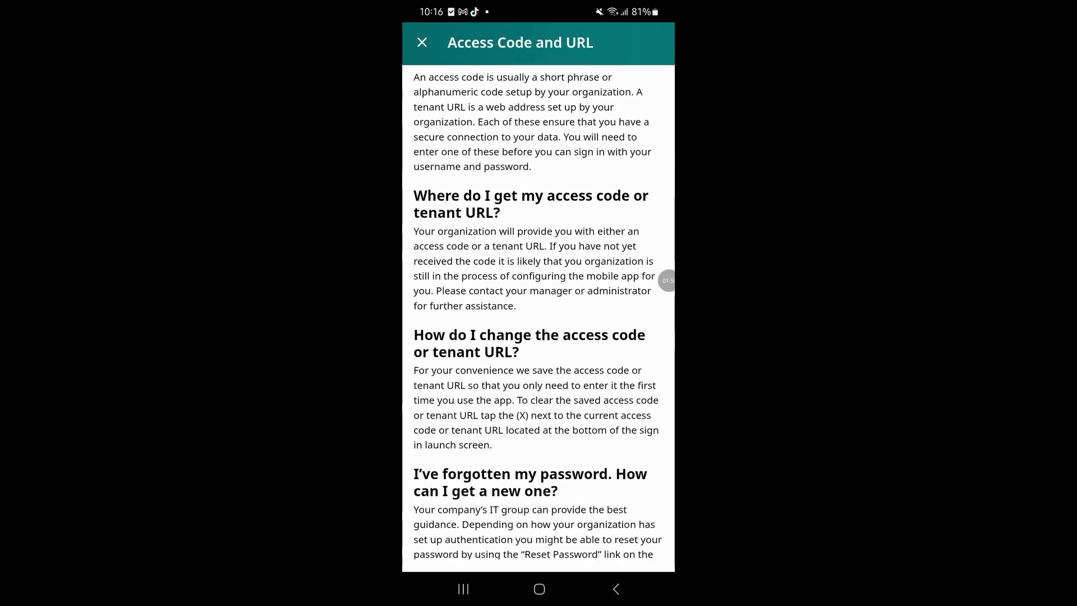
pyautogui.scroll(-3)
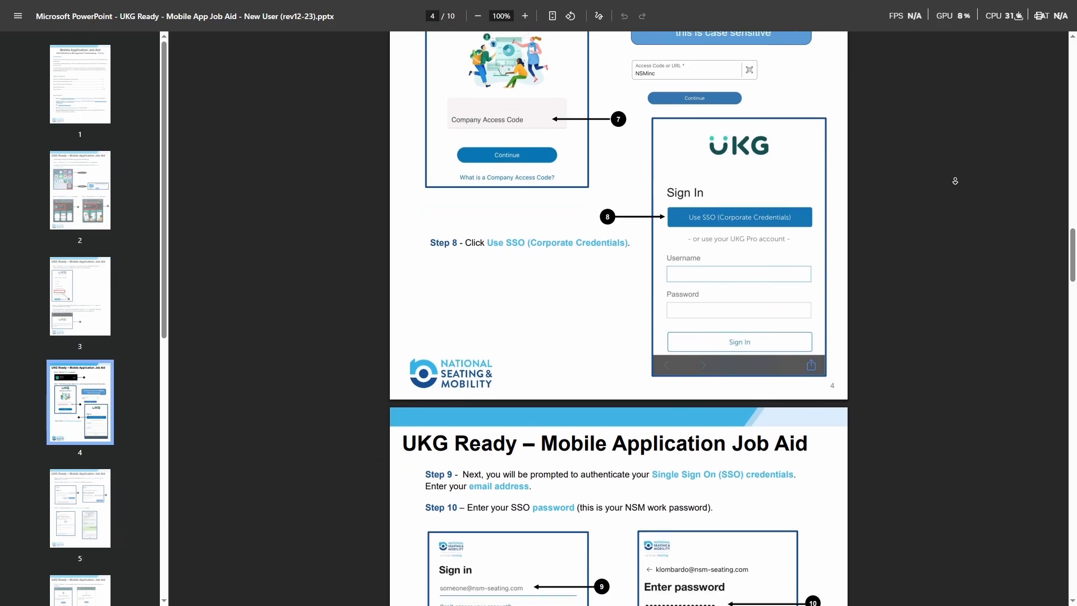
# - Scroll the job aid through the SSO, authenticator, Face ID and location-access slides 4 to 6
pyautogui.scroll(-3)
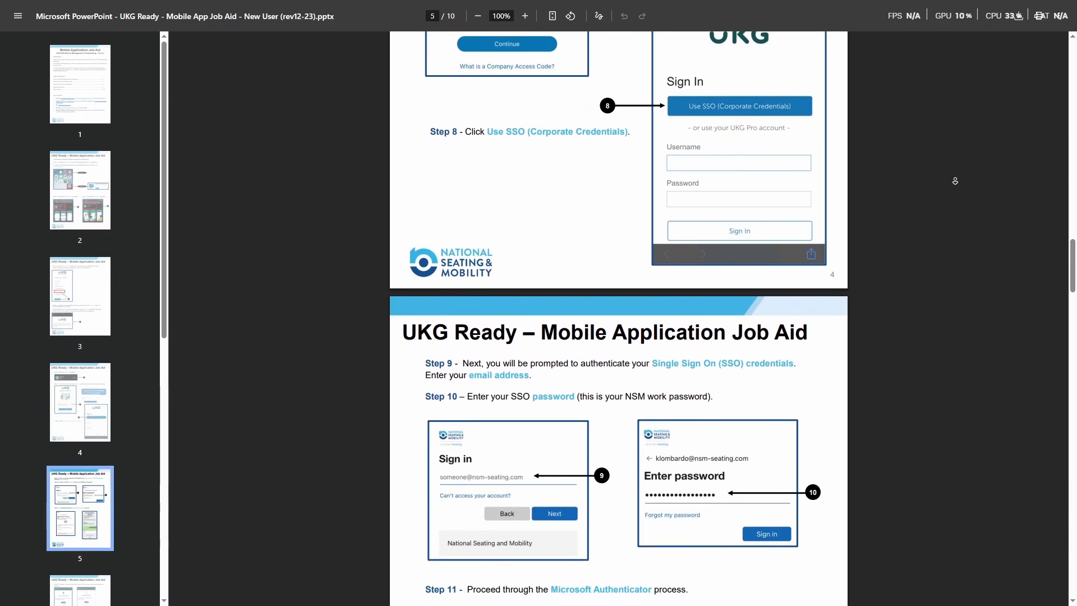
pyautogui.scroll(-3)
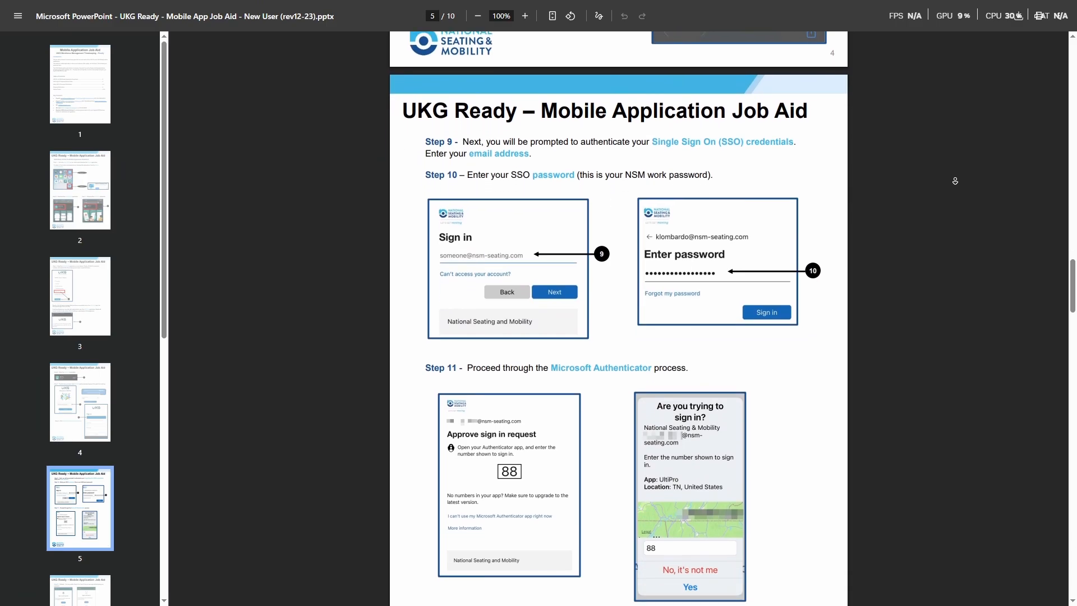
pyautogui.scroll(-3)
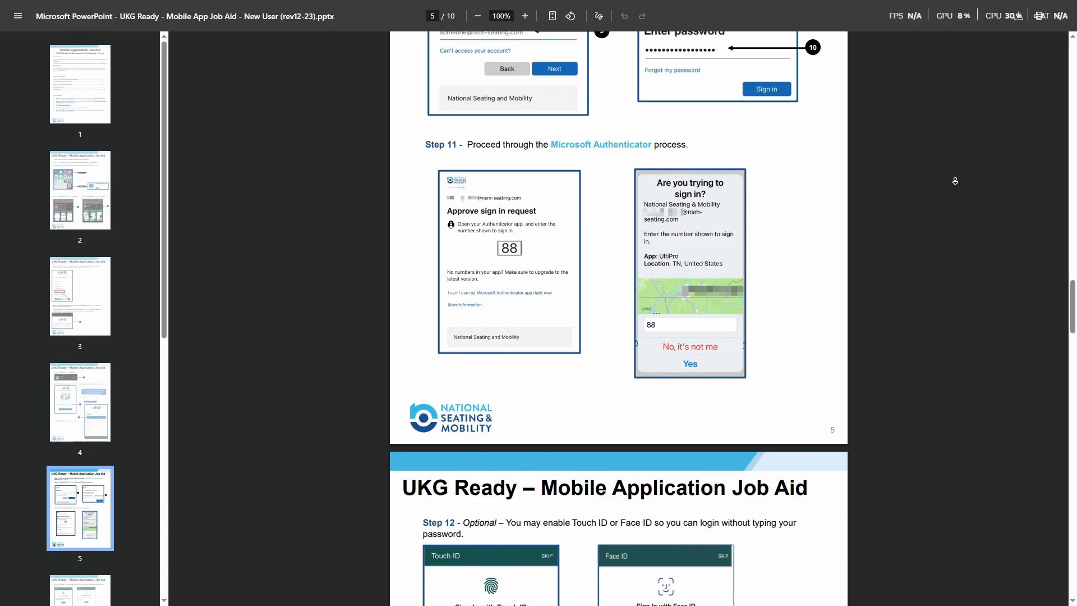
pyautogui.scroll(-3)
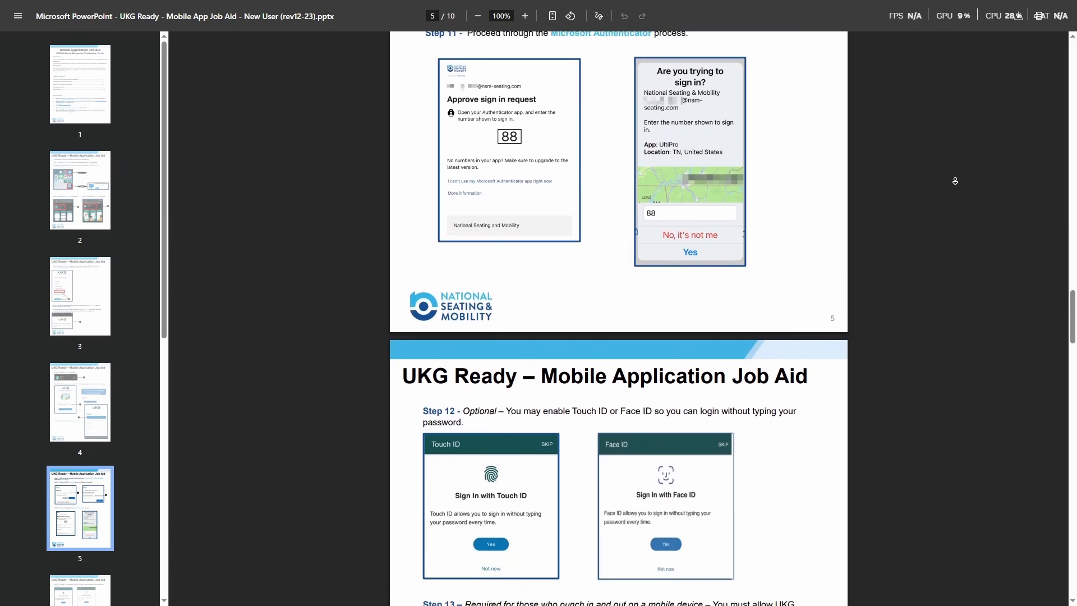
pyautogui.scroll(-3)
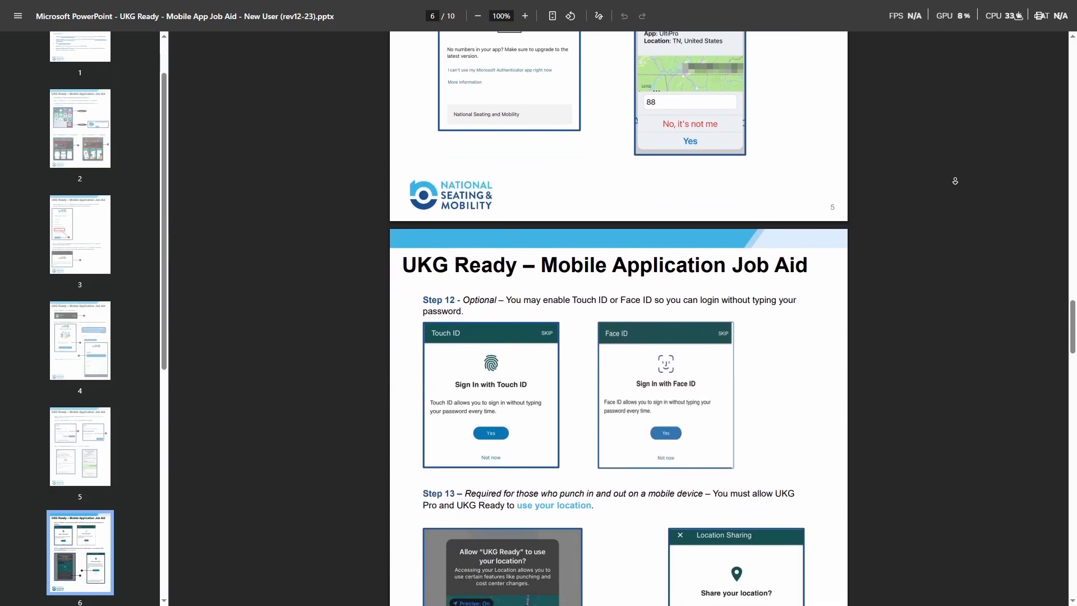
pyautogui.scroll(-3)
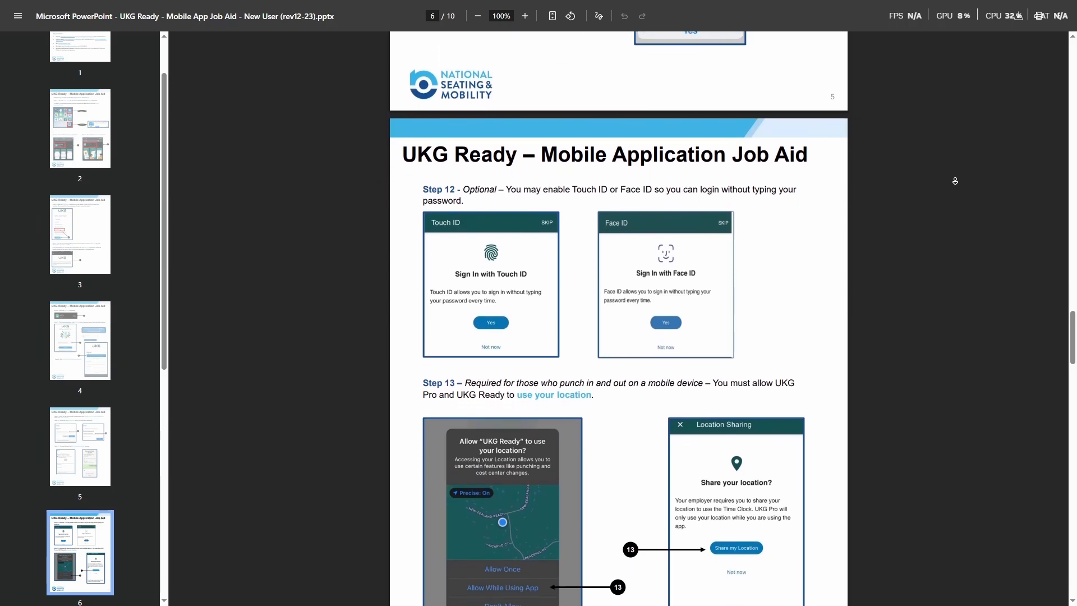
pyautogui.scroll(-3)
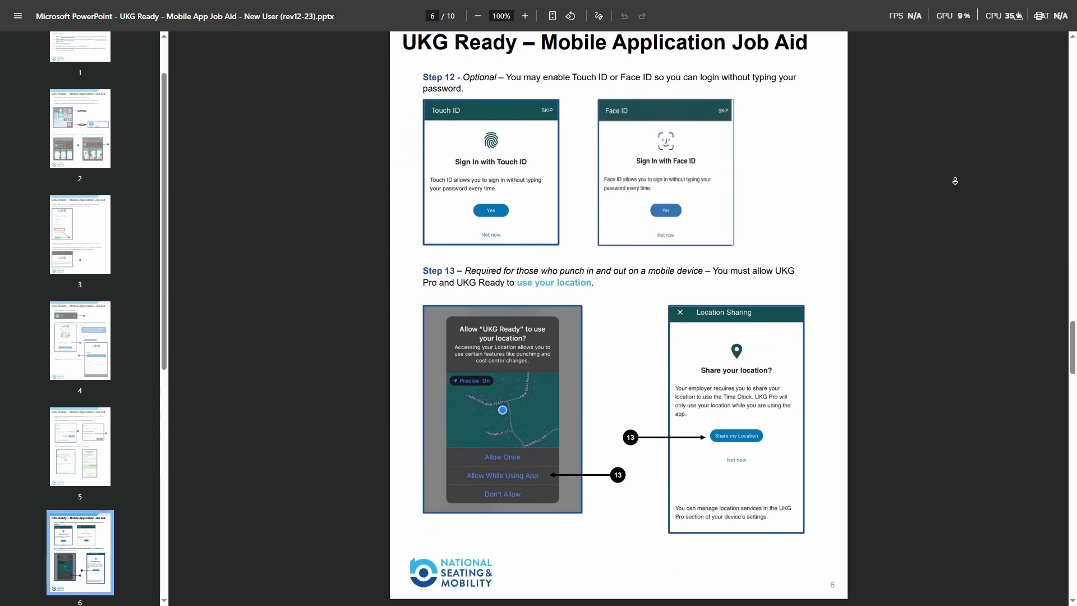
pyautogui.scroll(-3)
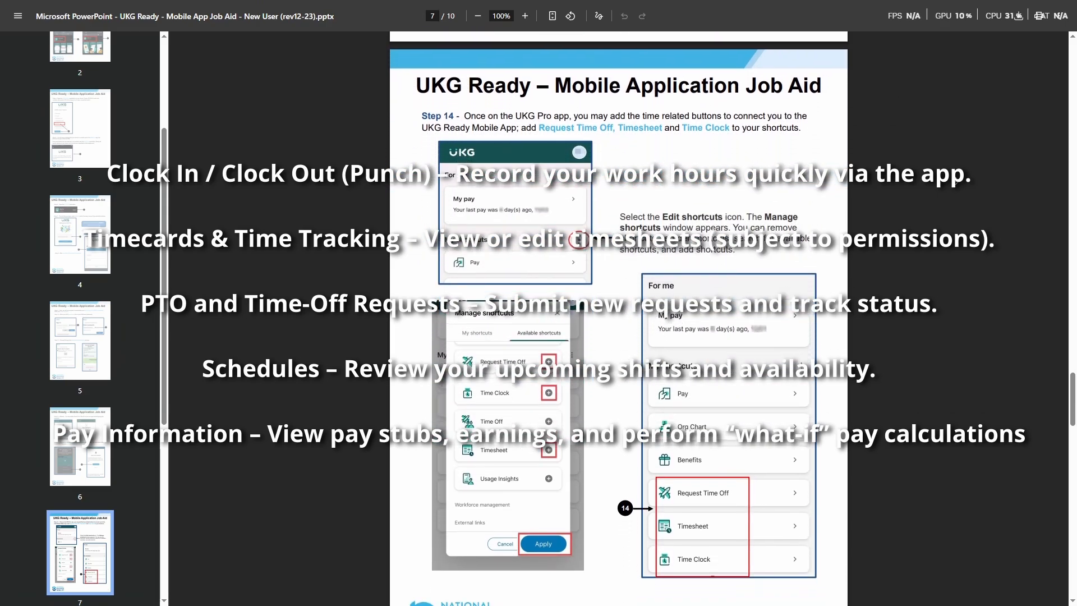
# - Scroll from the shortcuts slide 7 to slide 8 comparing UKG Pro and UKG Ready screens
pyautogui.scroll(-3)
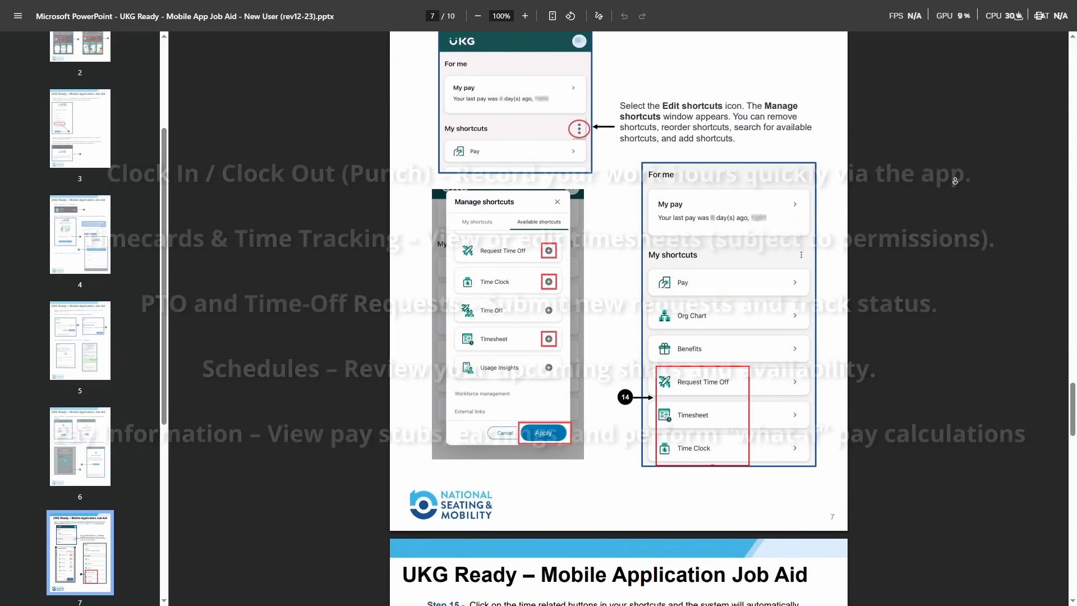
pyautogui.scroll(-3)
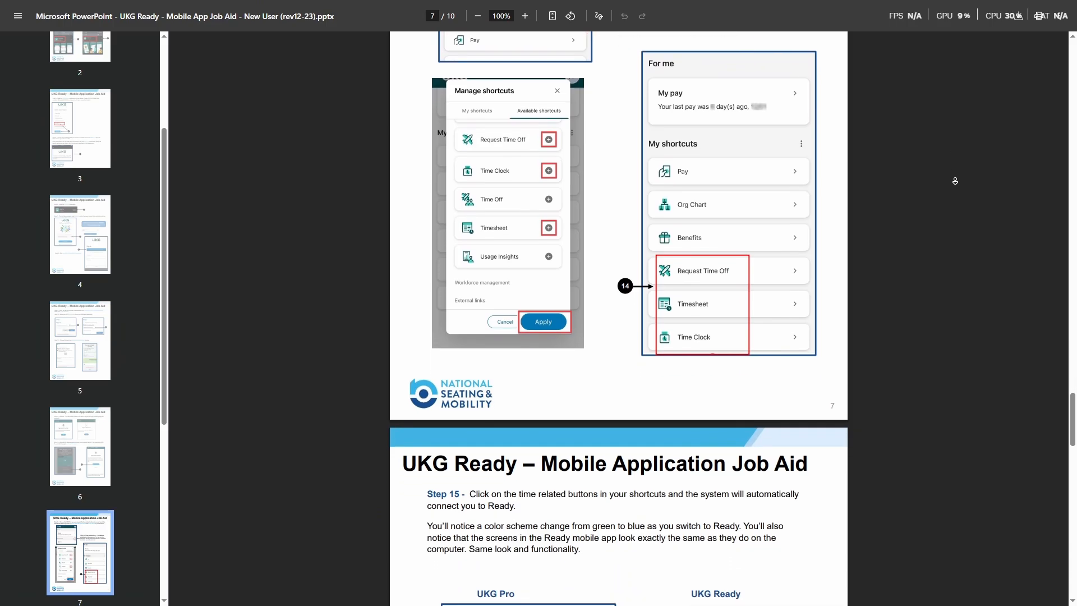
pyautogui.scroll(-3)
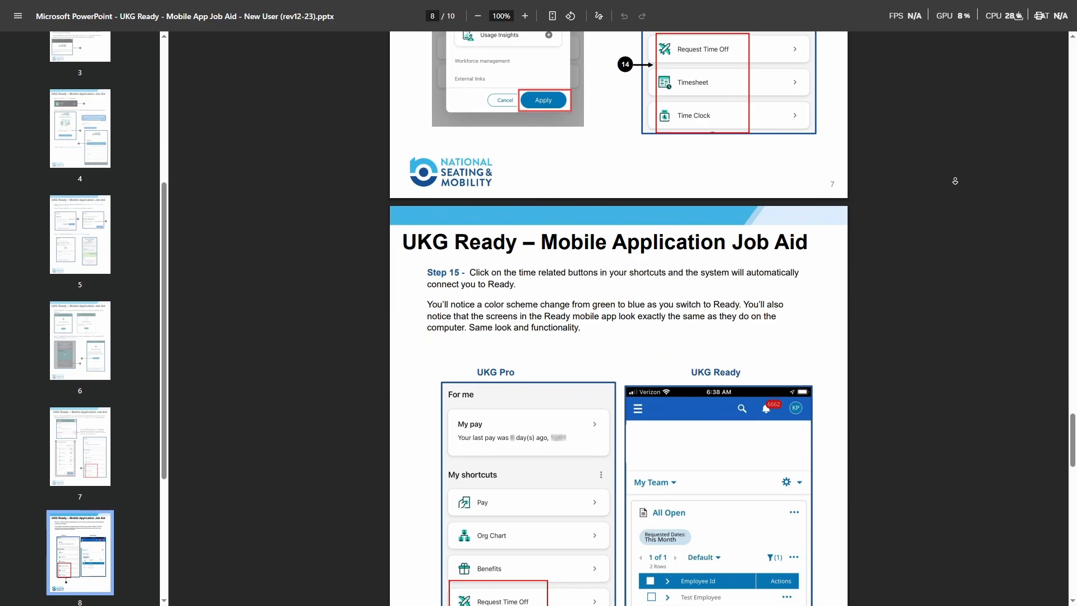
pyautogui.scroll(-3)
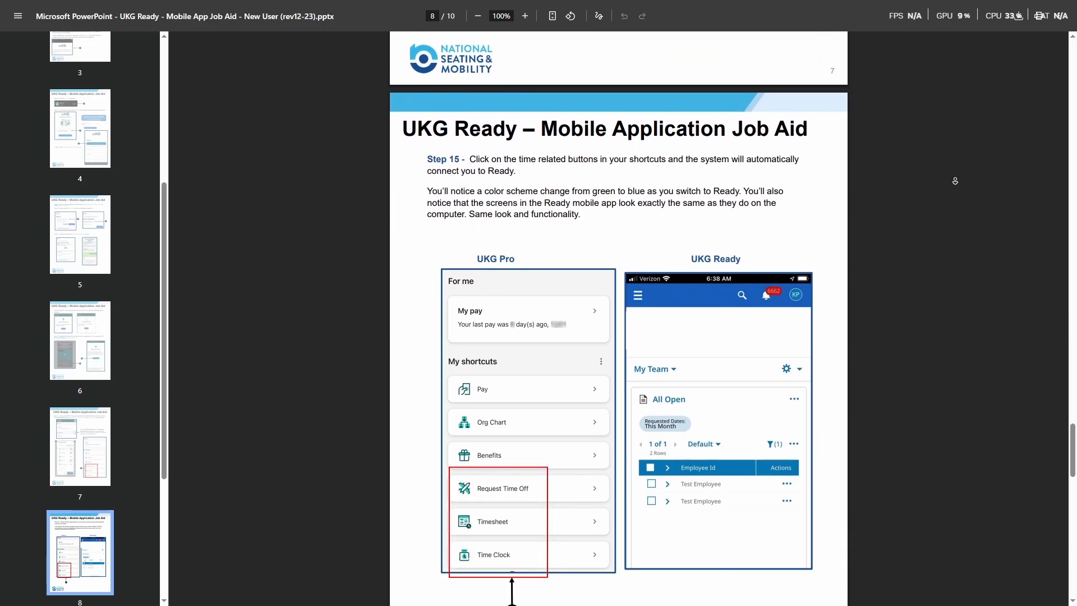
pyautogui.scroll(-3)
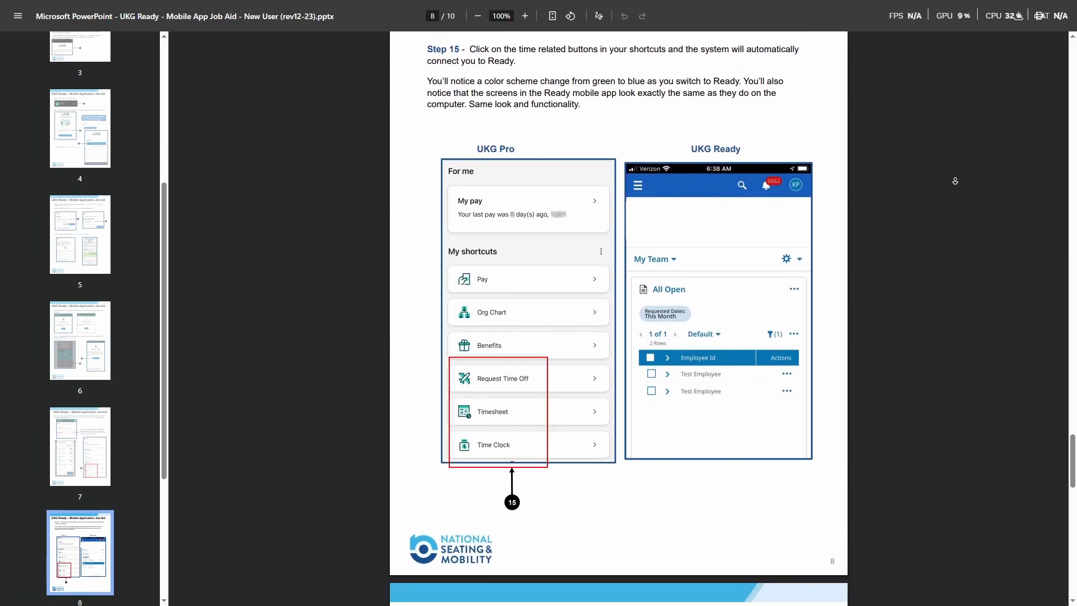
pyautogui.scroll(-3)
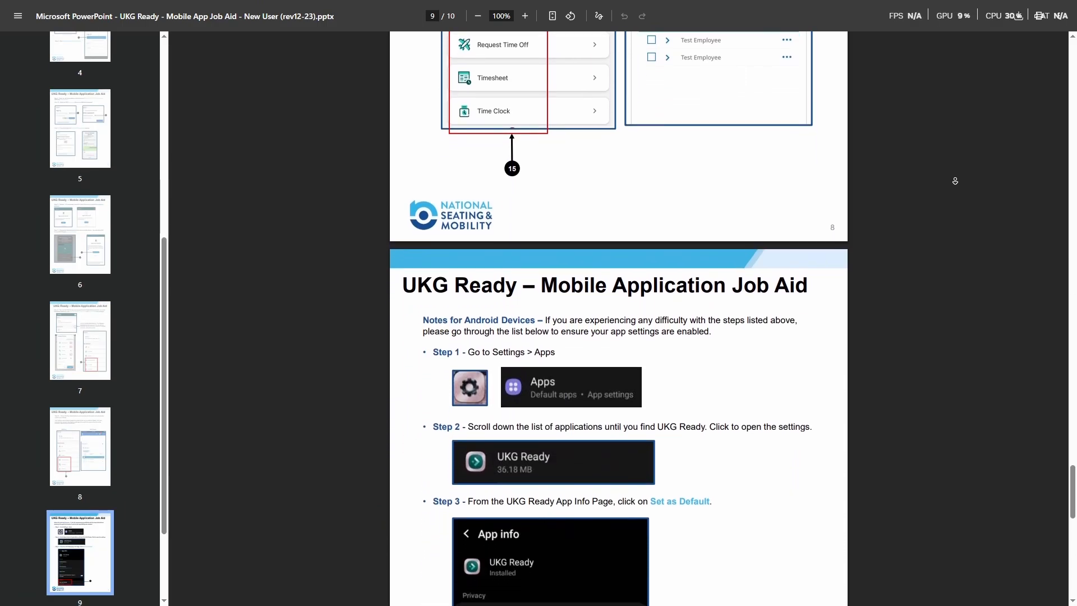
# - Scroll past the Android Set as Default notes on slide 9 to slide 10 on supported links
pyautogui.scroll(-3)
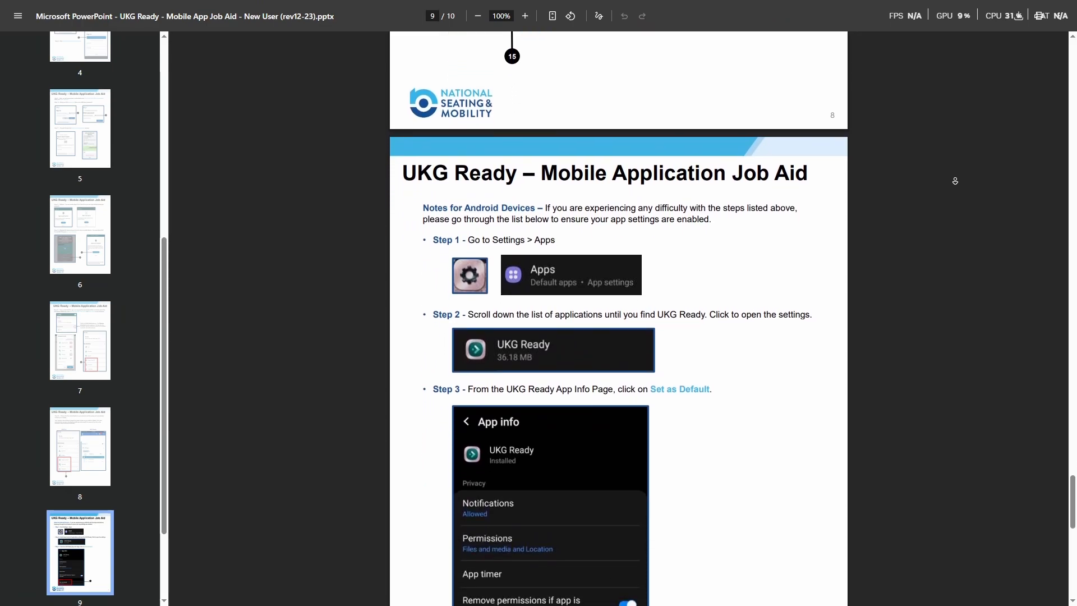
pyautogui.scroll(-3)
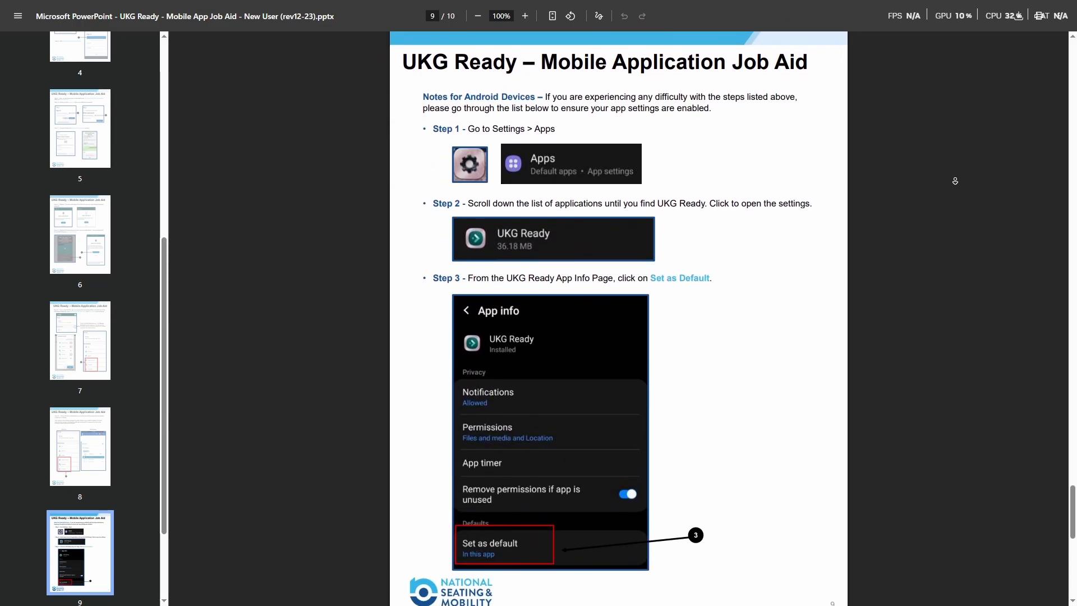
pyautogui.scroll(-3)
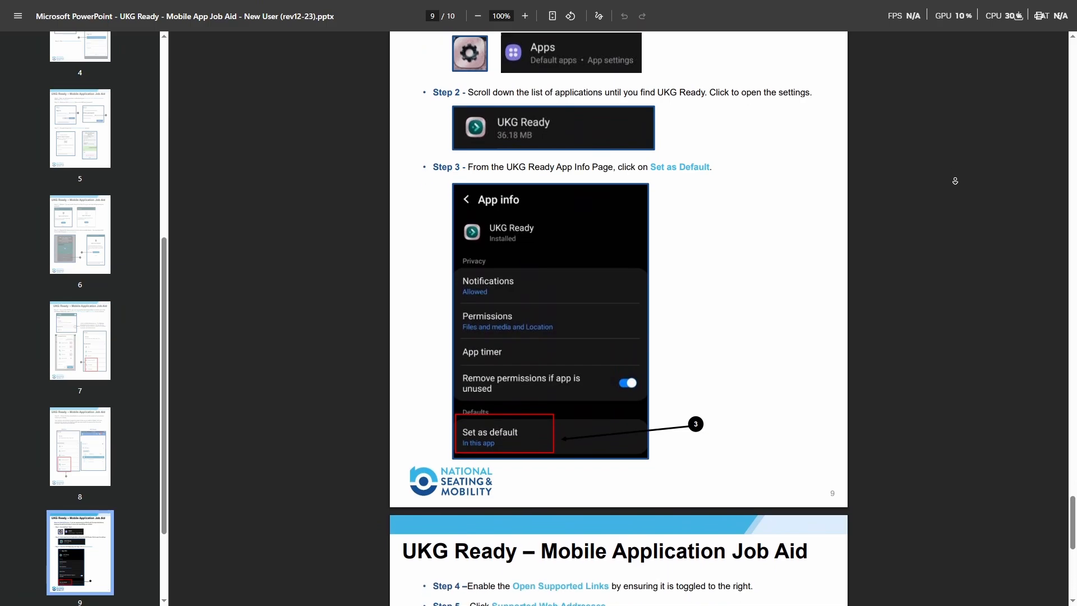
pyautogui.scroll(-3)
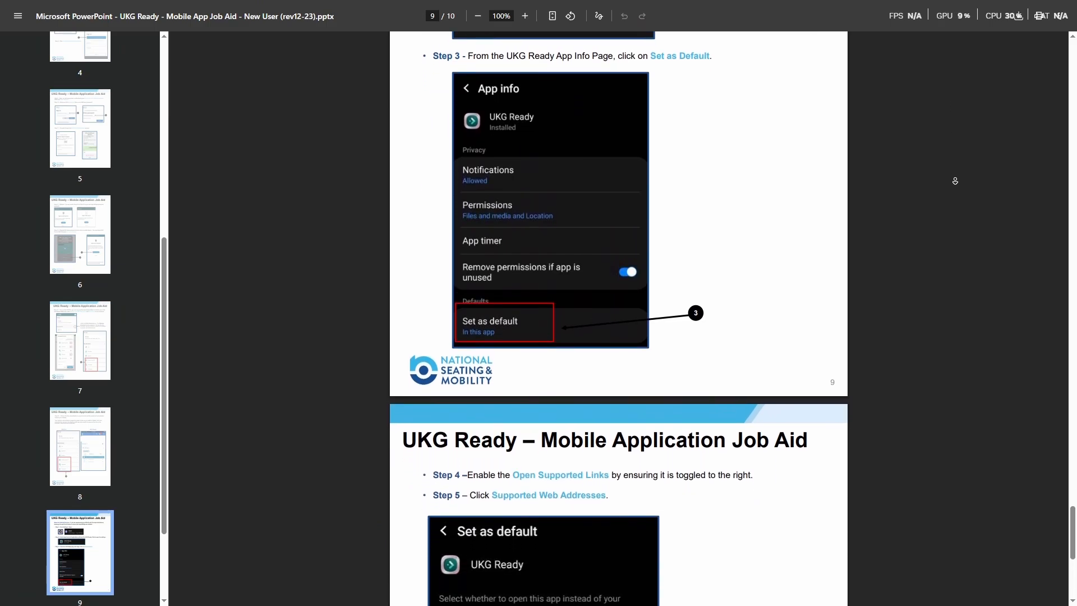
pyautogui.scroll(-3)
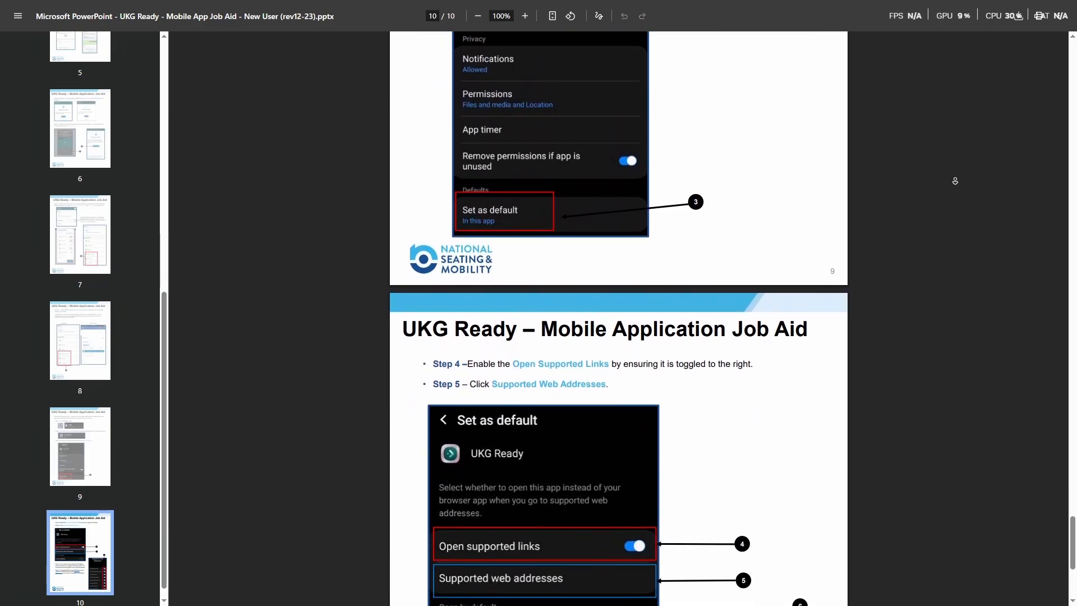